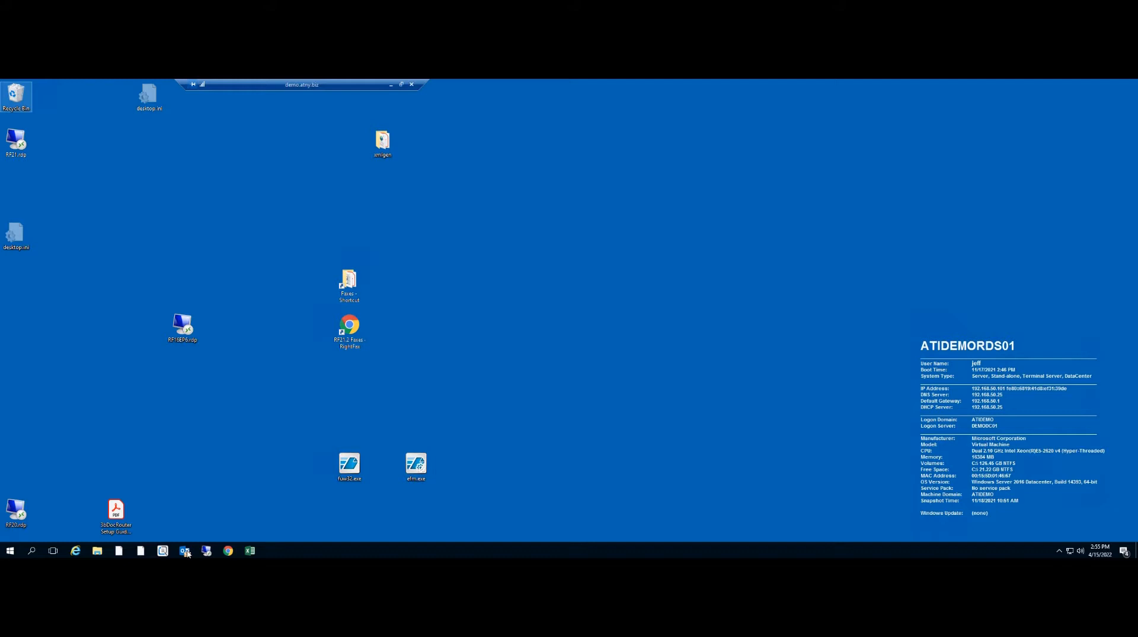
# - Launch Outlook from the taskbar to show the inbox
pyautogui.click(185, 550)
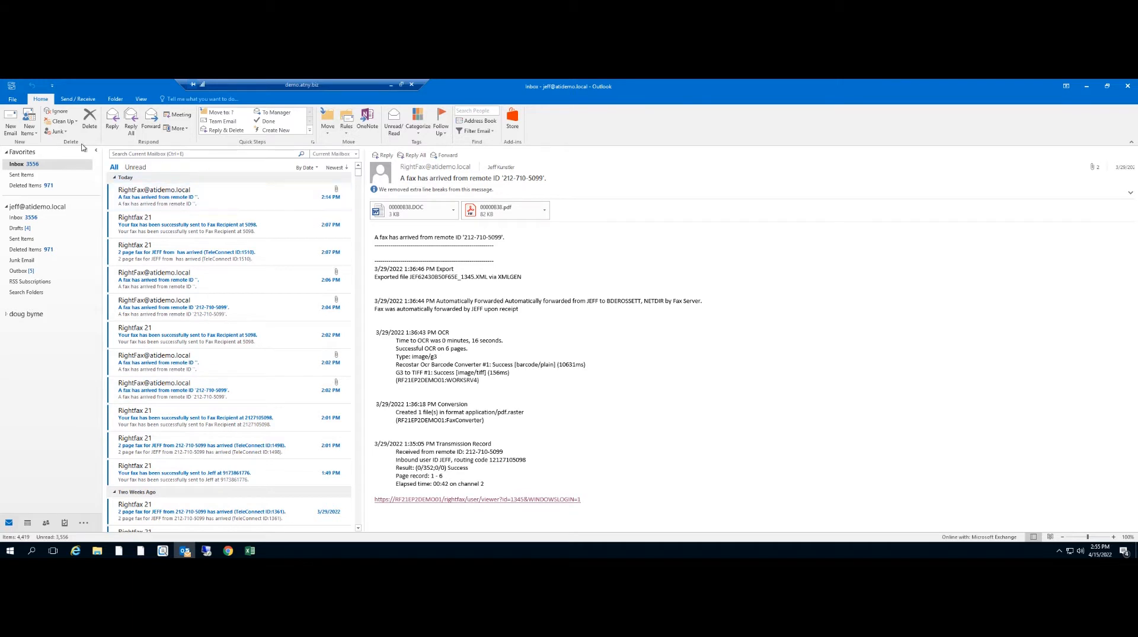
# - Start a new email message from the Home ribbon
pyautogui.click(10, 119)
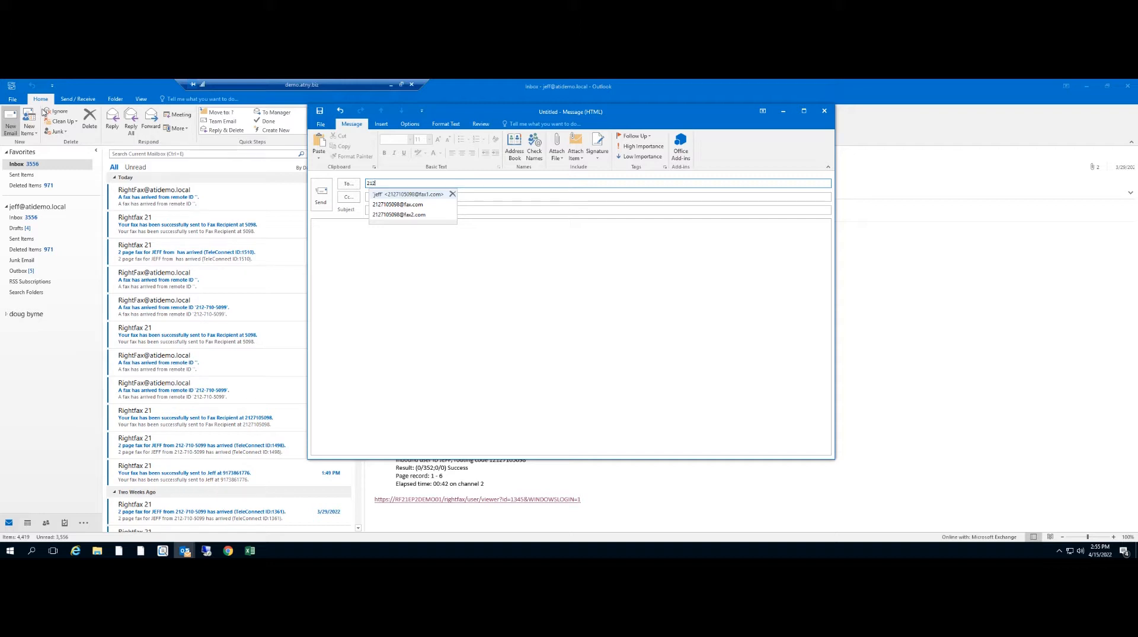
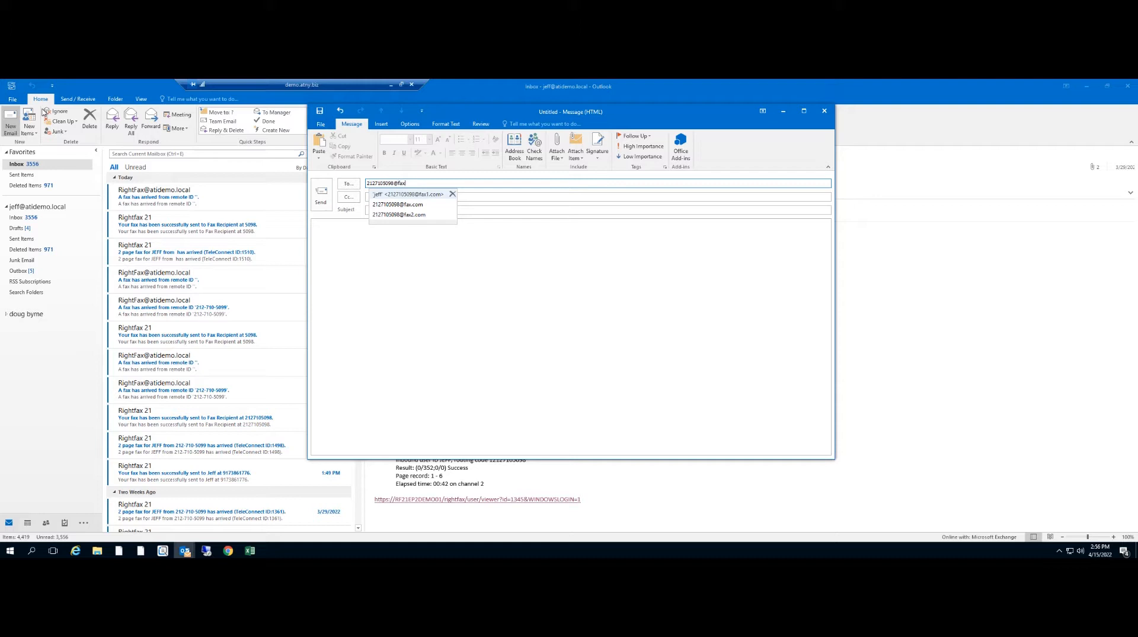
# - Address the message to the fax number, choosing the fax1.com suggestion
pyautogui.click(399, 204)
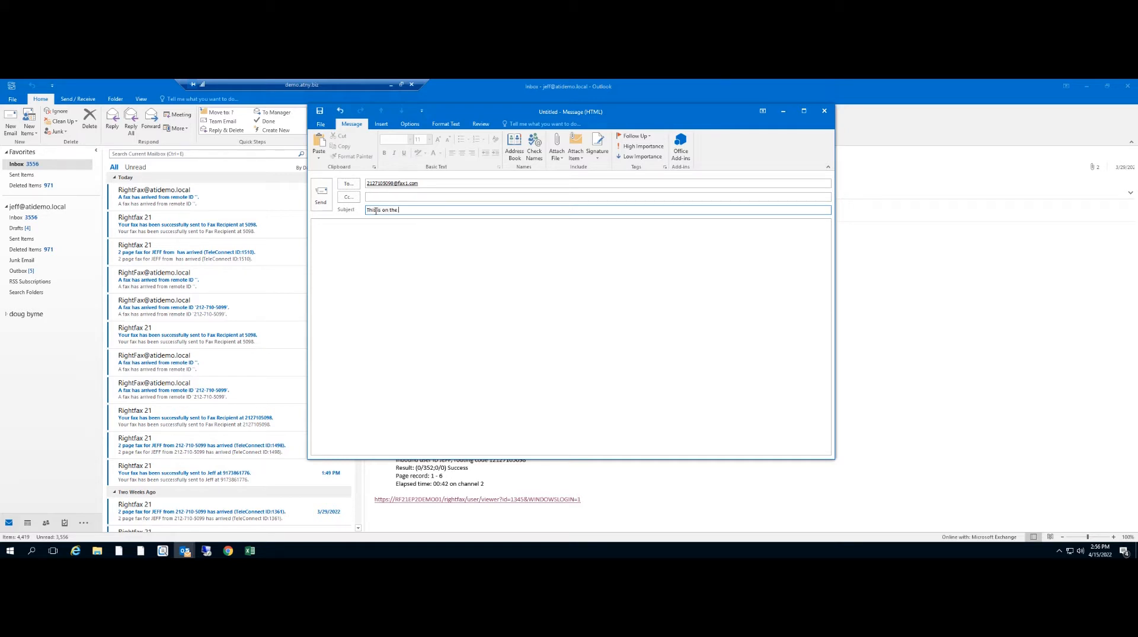
# - Finish the subject 'This is on the coversheet' and type body 'Will be on the 2nd page'
pyautogui.write('coversheet')
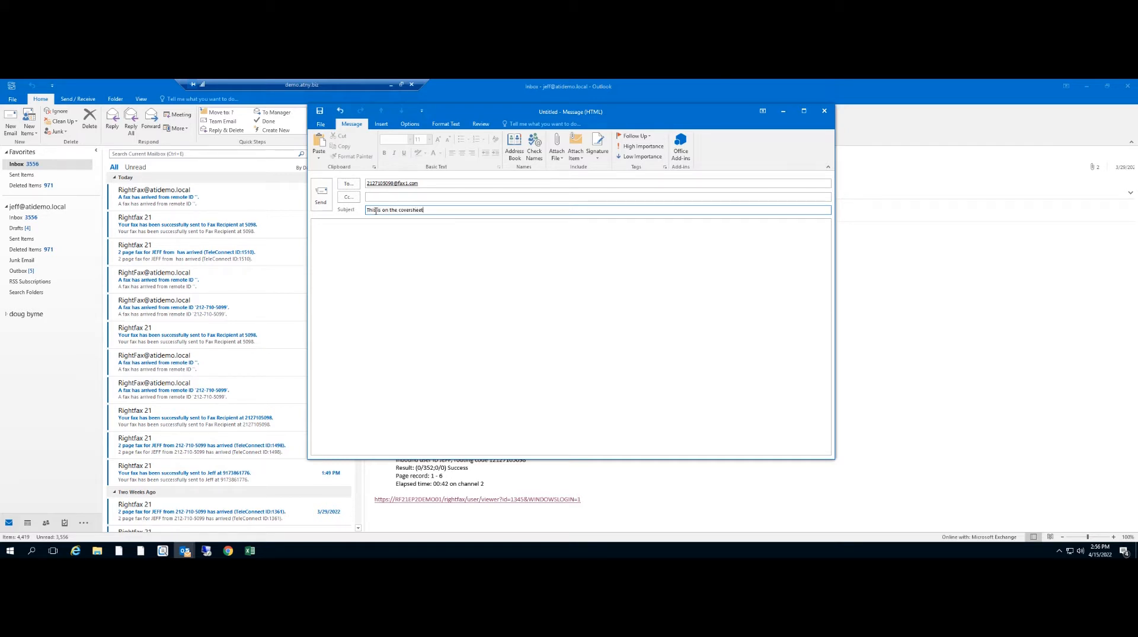
pyautogui.click(508, 229)
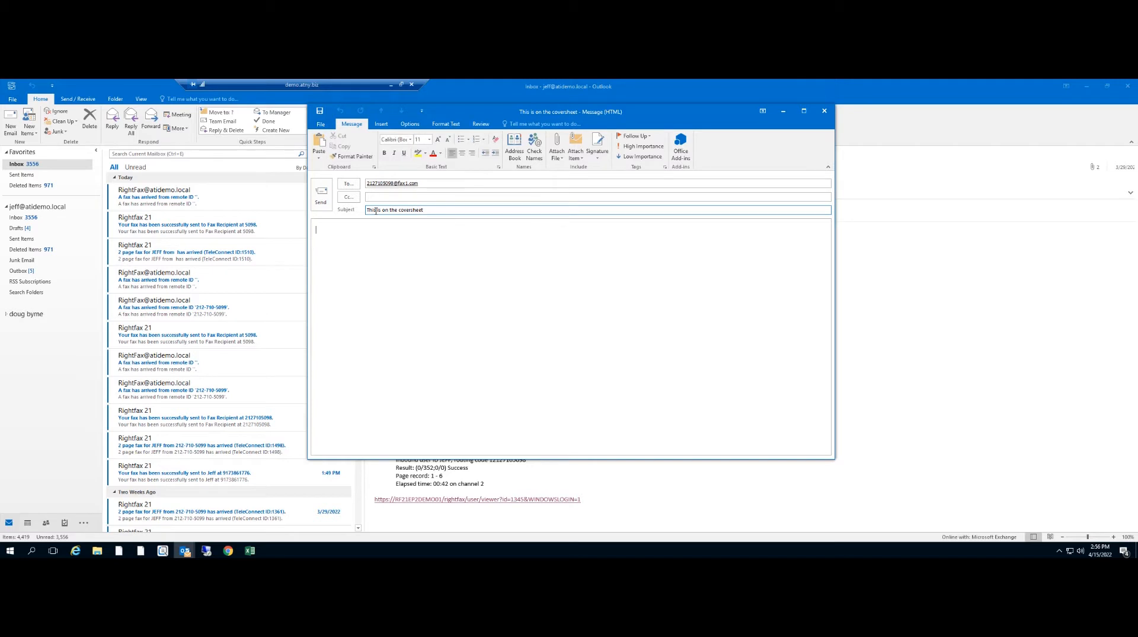
pyautogui.write('Will be o')
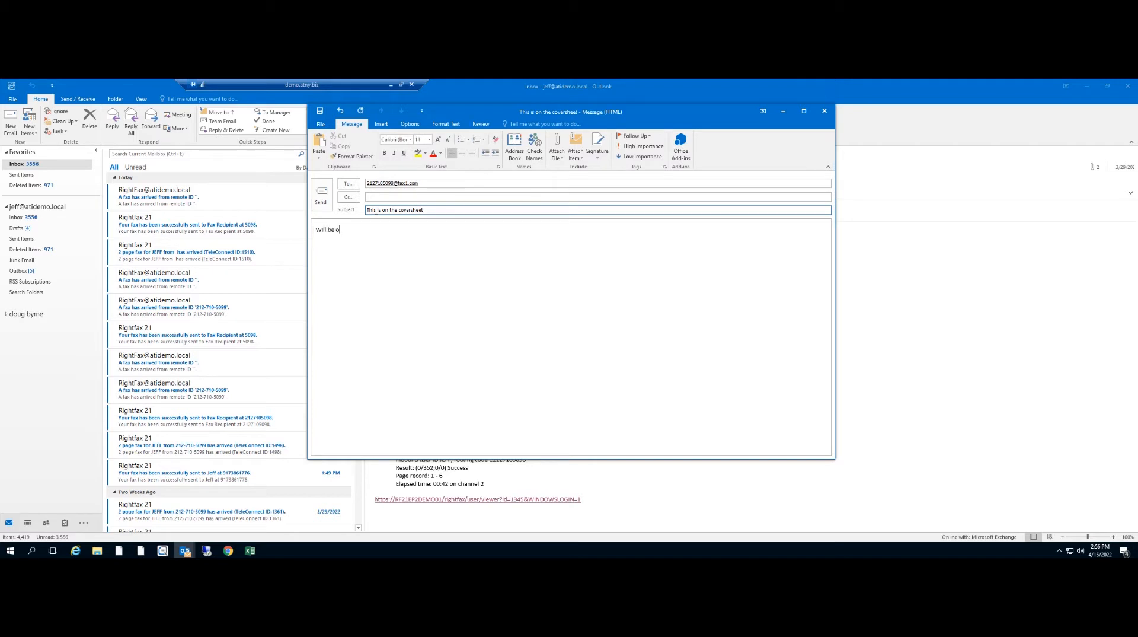
pyautogui.write('n the 2nd p')
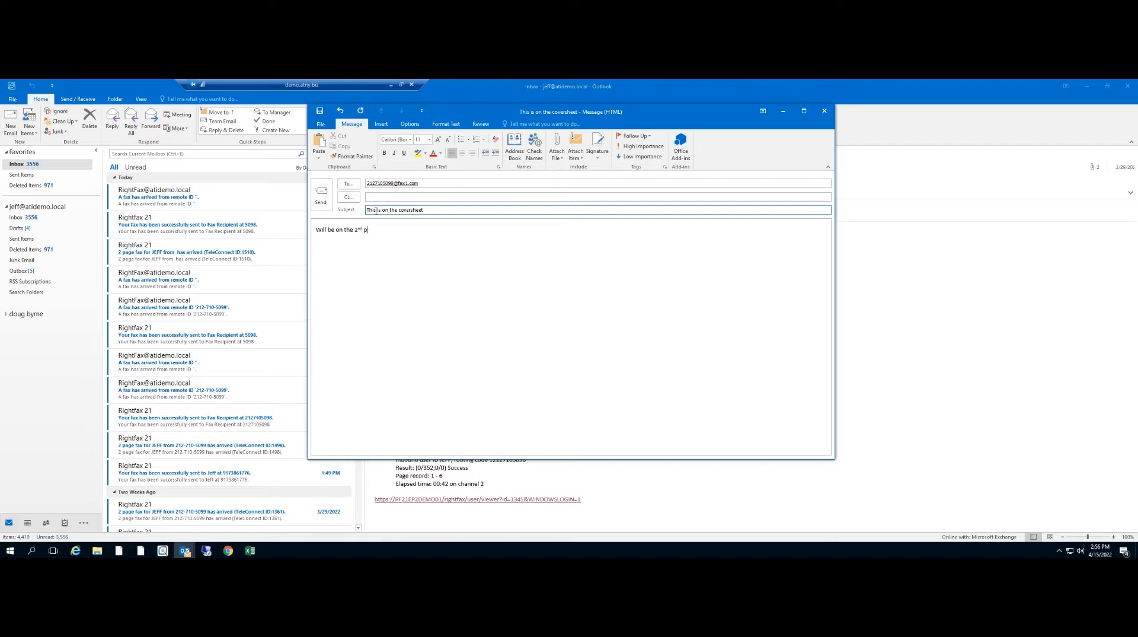
pyautogui.write('age')
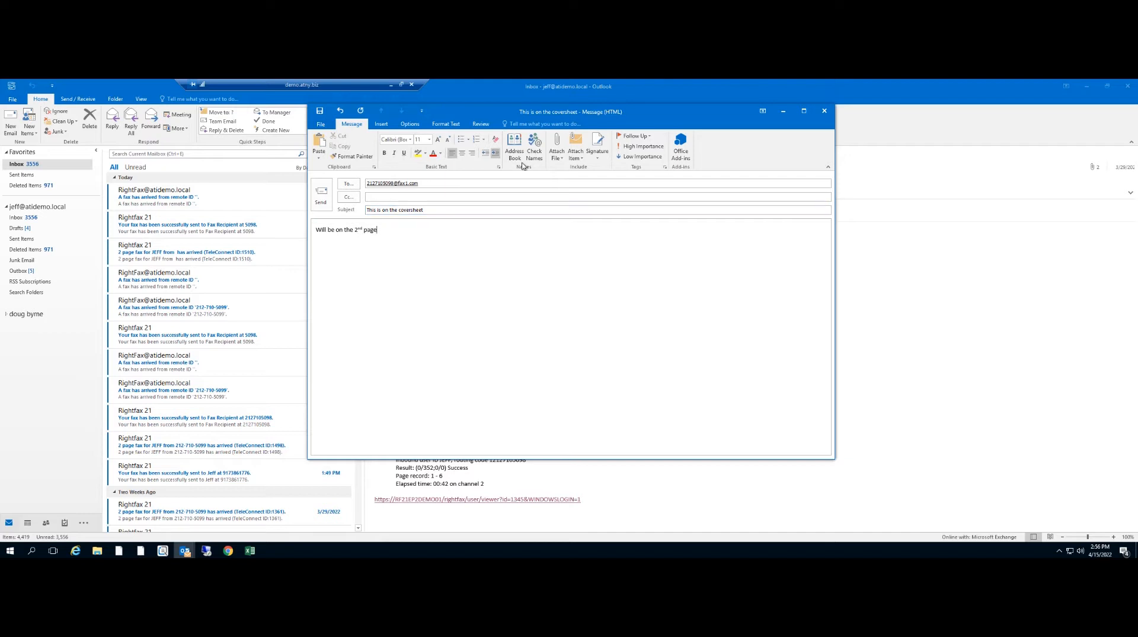
pyautogui.moveTo(557, 146)
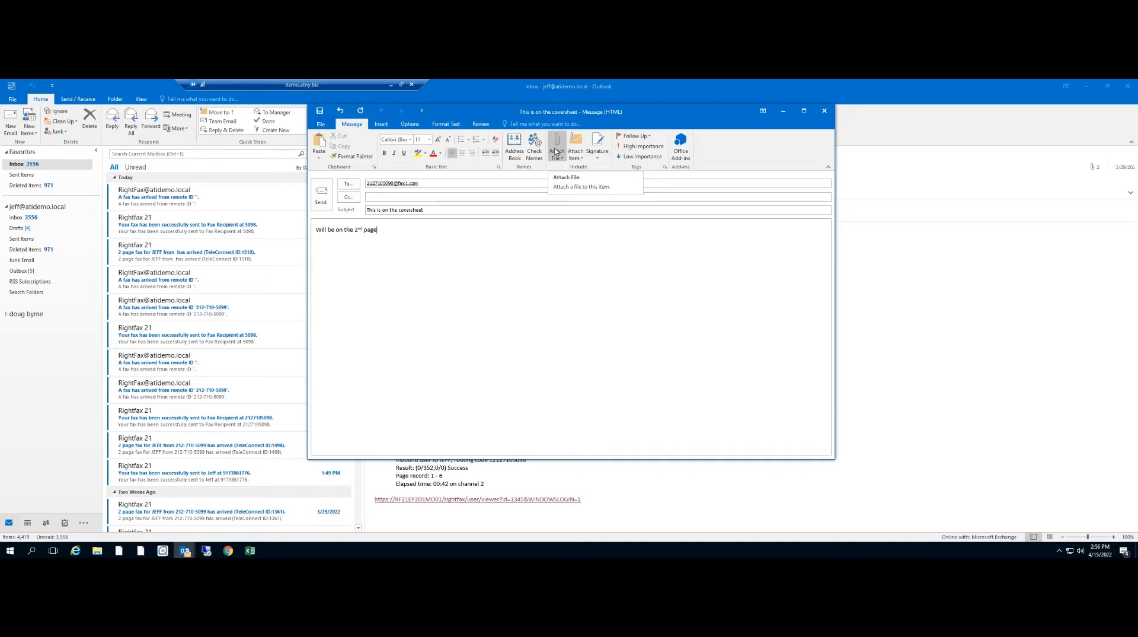
pyautogui.click(557, 142)
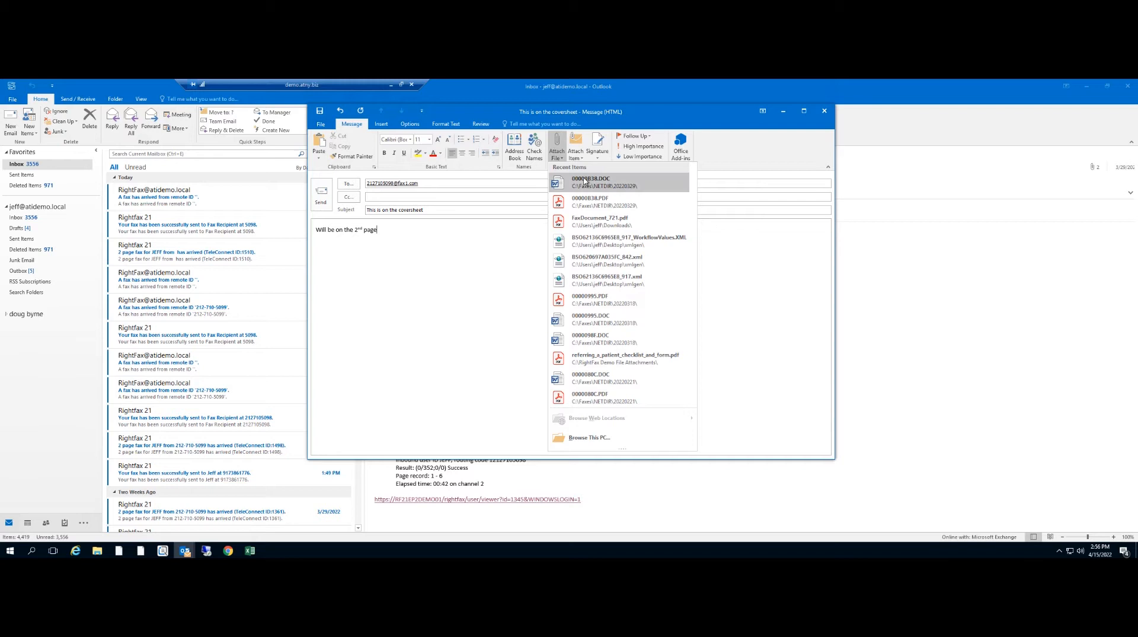
# - Attach the most recent document file to the fax email
pyautogui.click(600, 220)
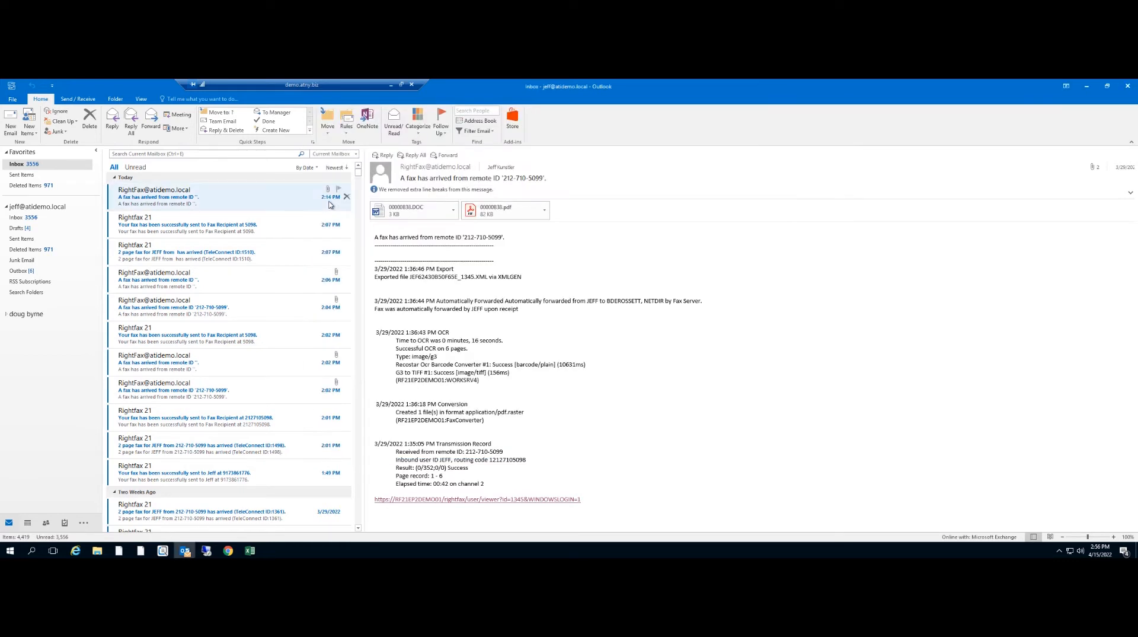
pyautogui.moveTo(217, 511)
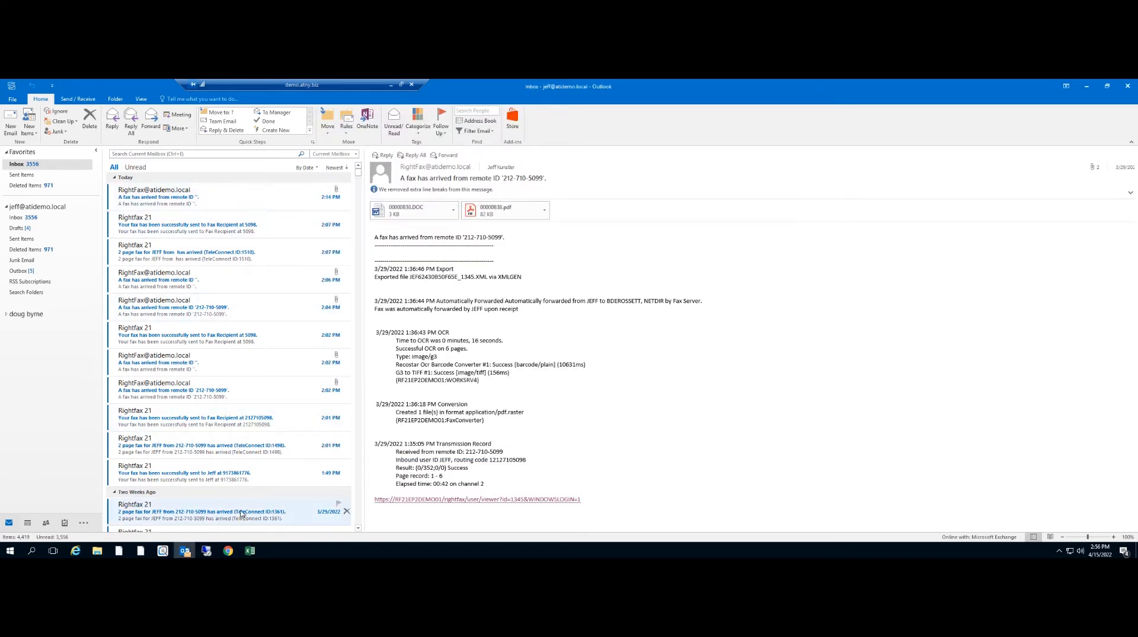
# - Switch to RightFax FaxUtil and refresh the fax list to find the new fax
pyautogui.click(141, 550)
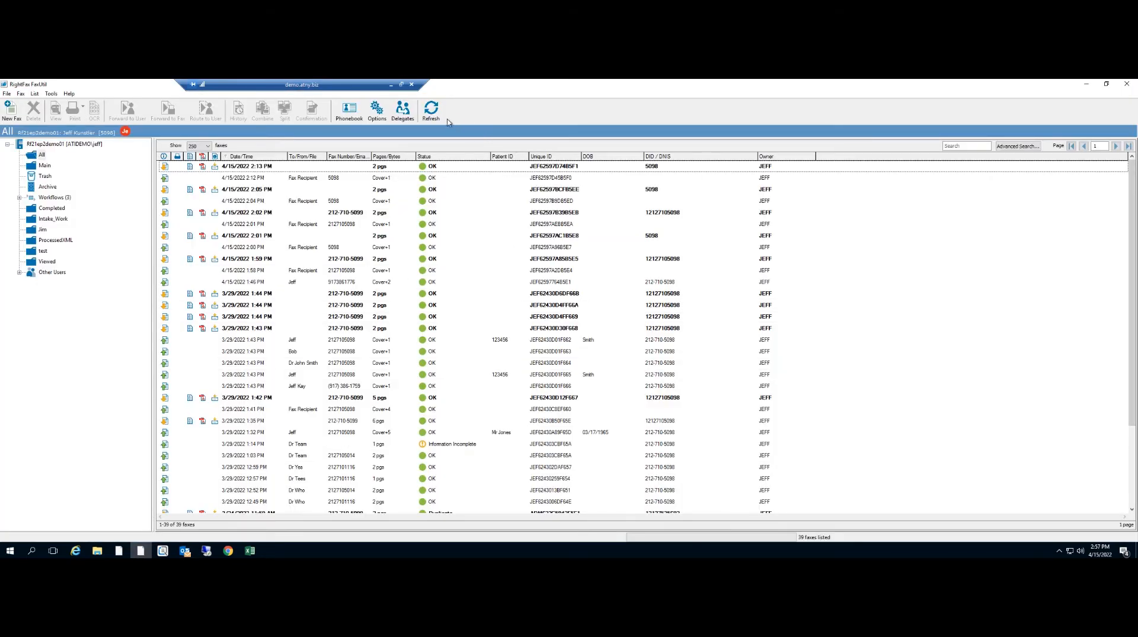
pyautogui.click(431, 109)
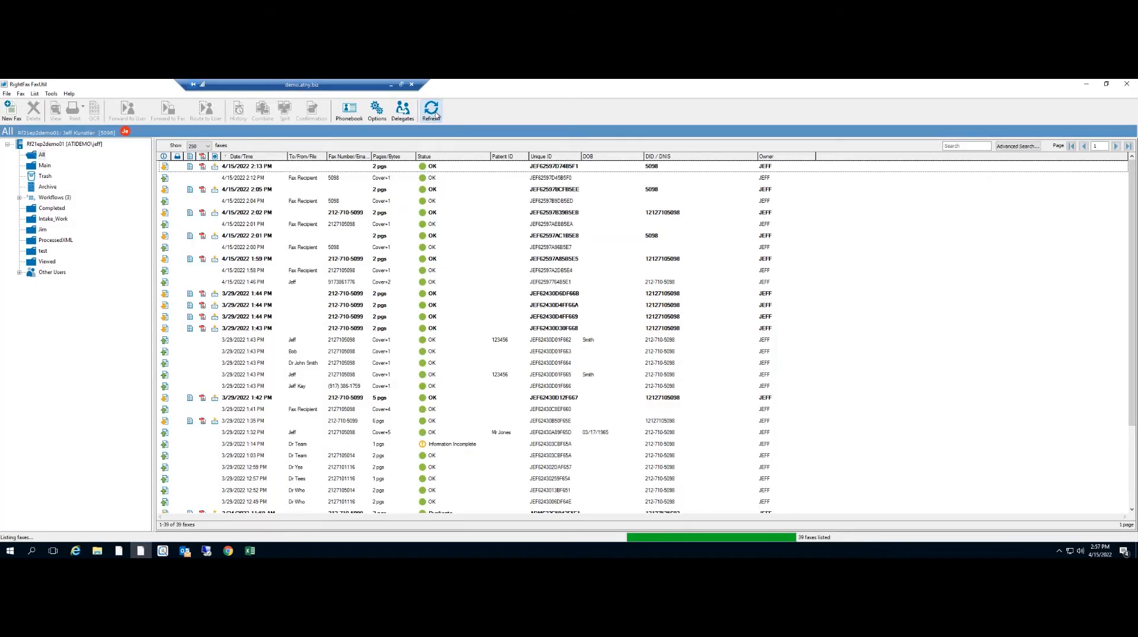
pyautogui.click(431, 110)
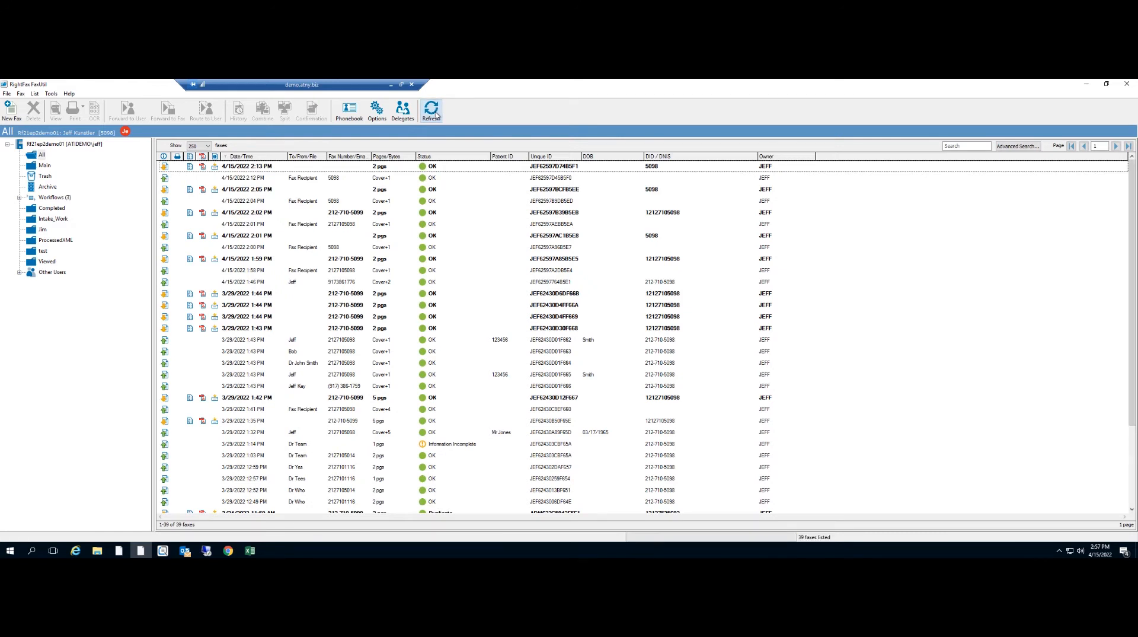
pyautogui.click(431, 109)
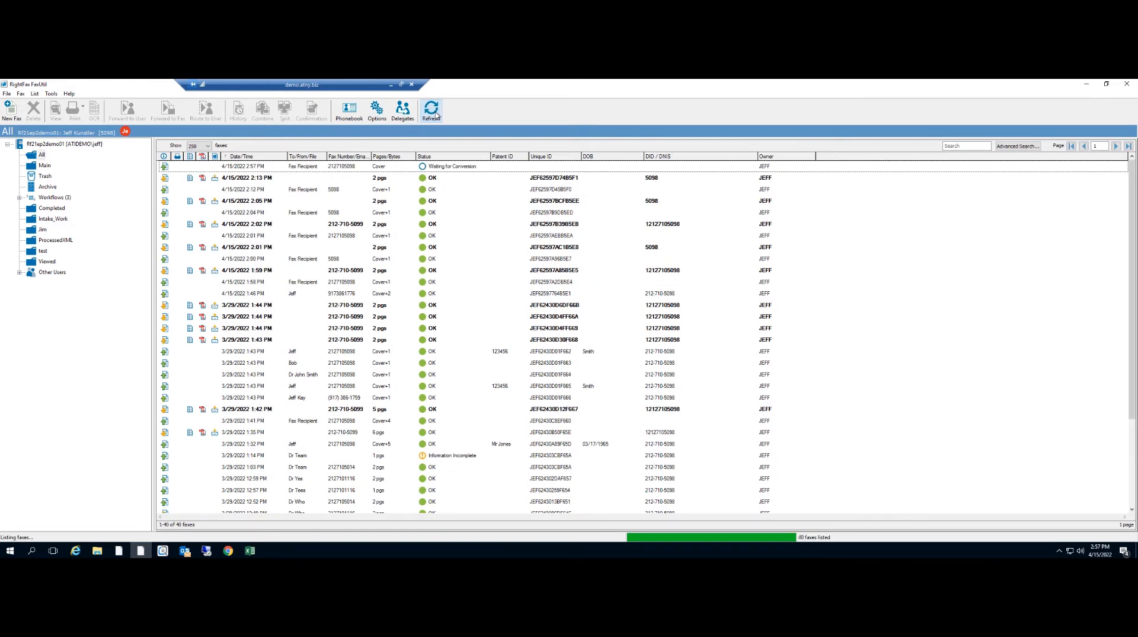
pyautogui.click(430, 110)
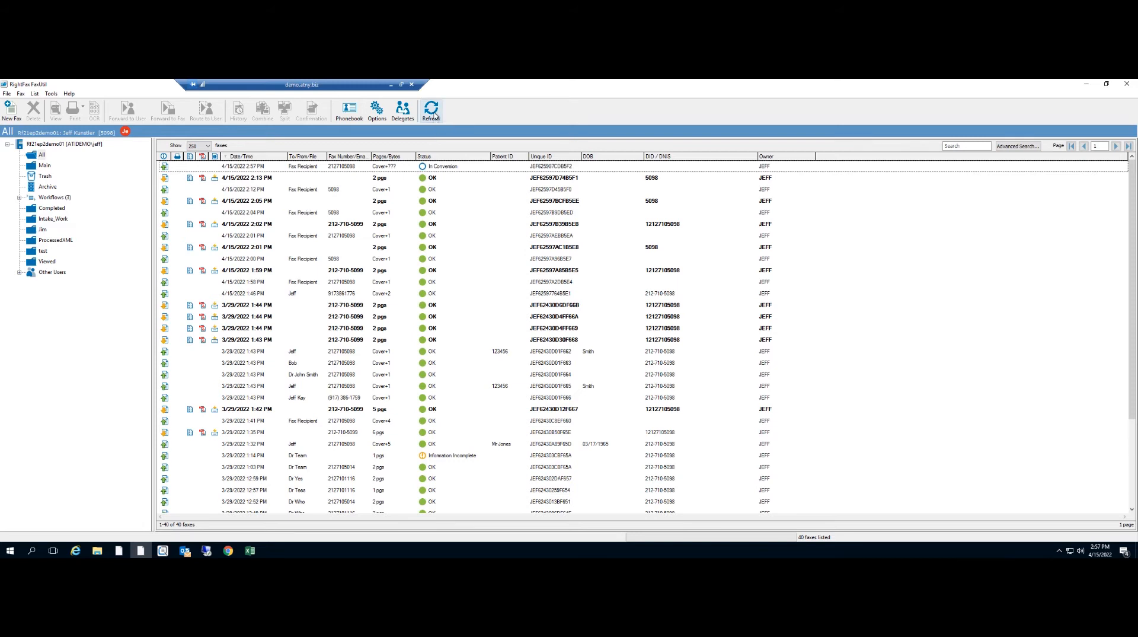
# - Refresh until the 2:57 PM fax is Scheduled to be Sent, then select it
pyautogui.click(431, 110)
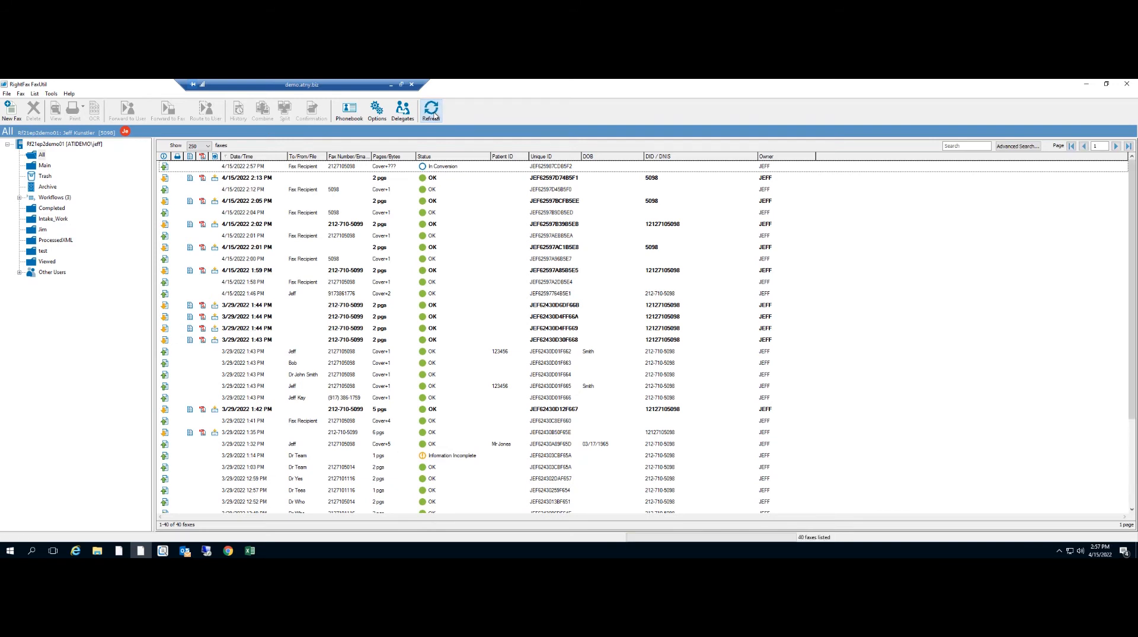
pyautogui.click(430, 108)
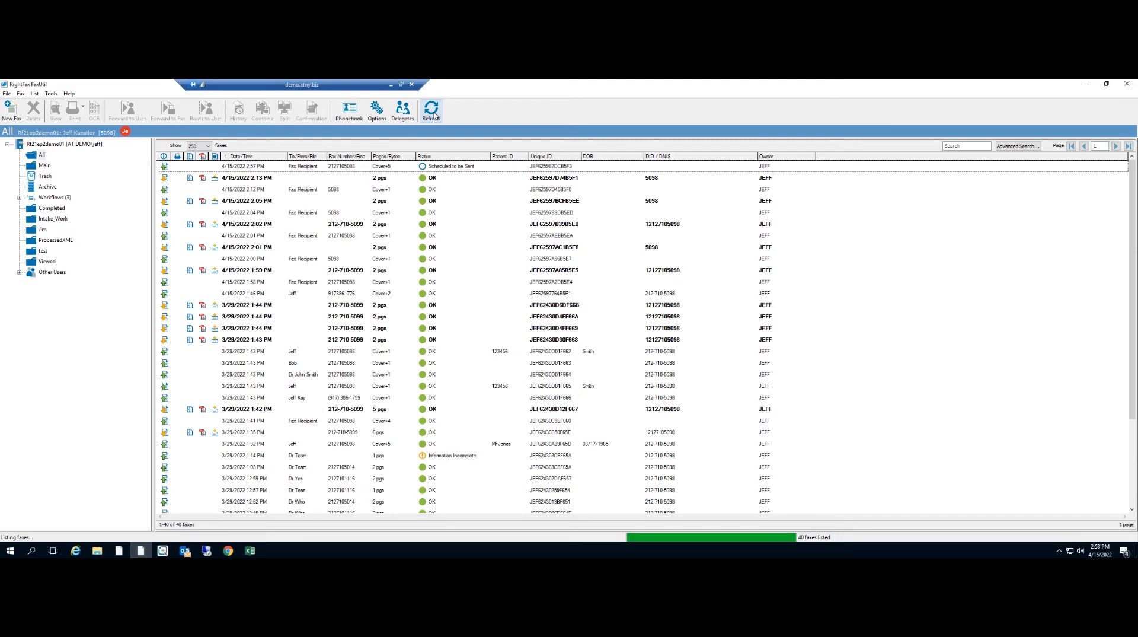
pyautogui.click(430, 110)
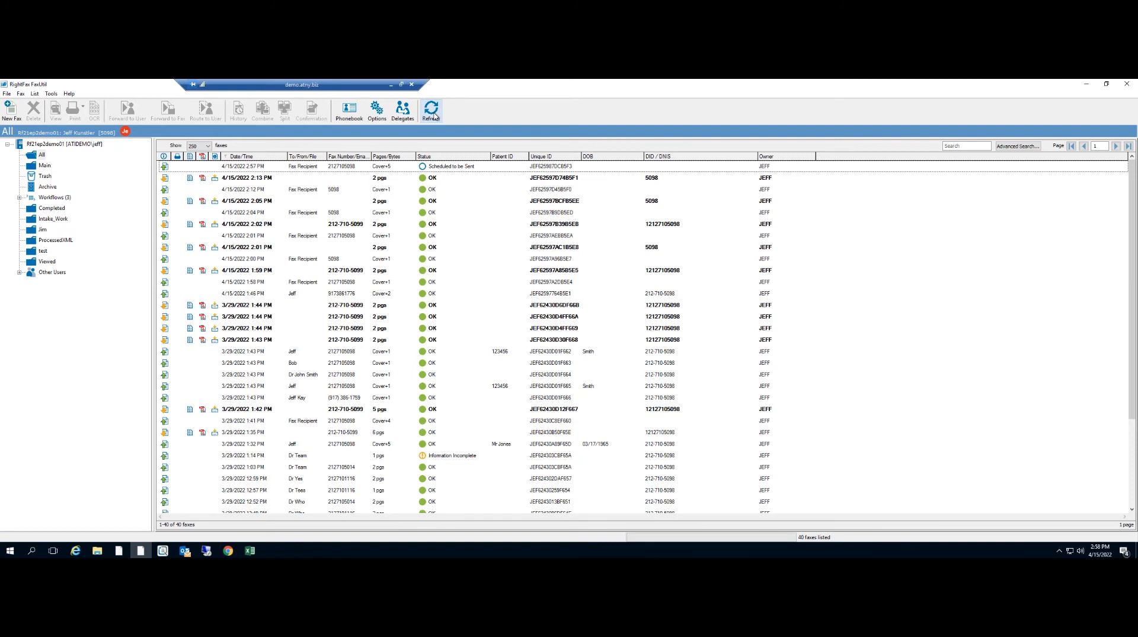
pyautogui.click(431, 110)
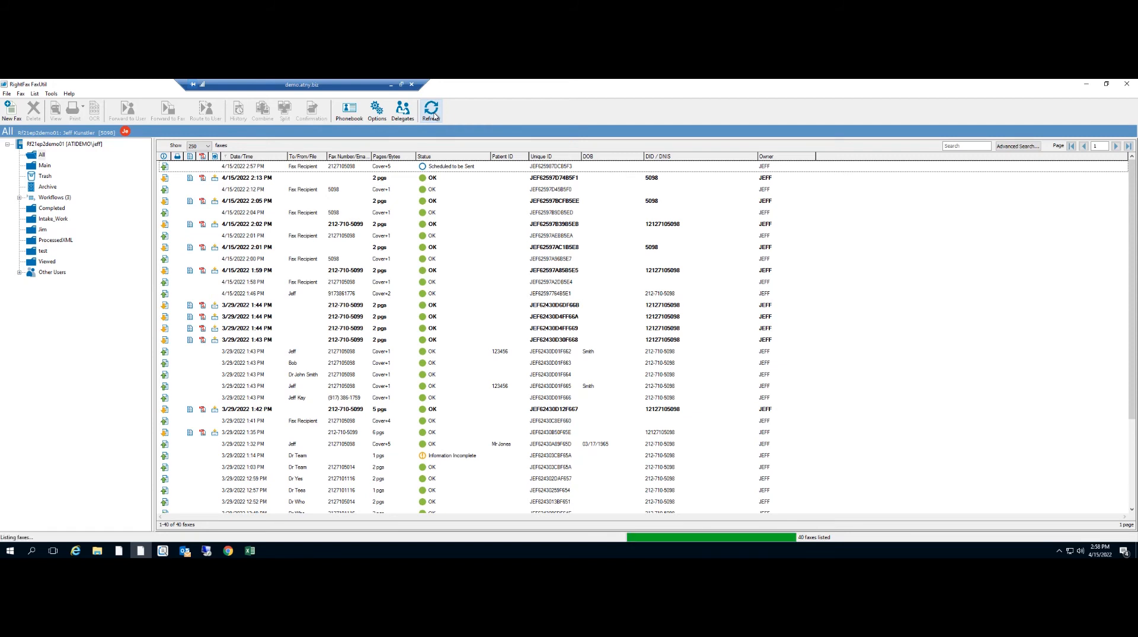
pyautogui.click(430, 110)
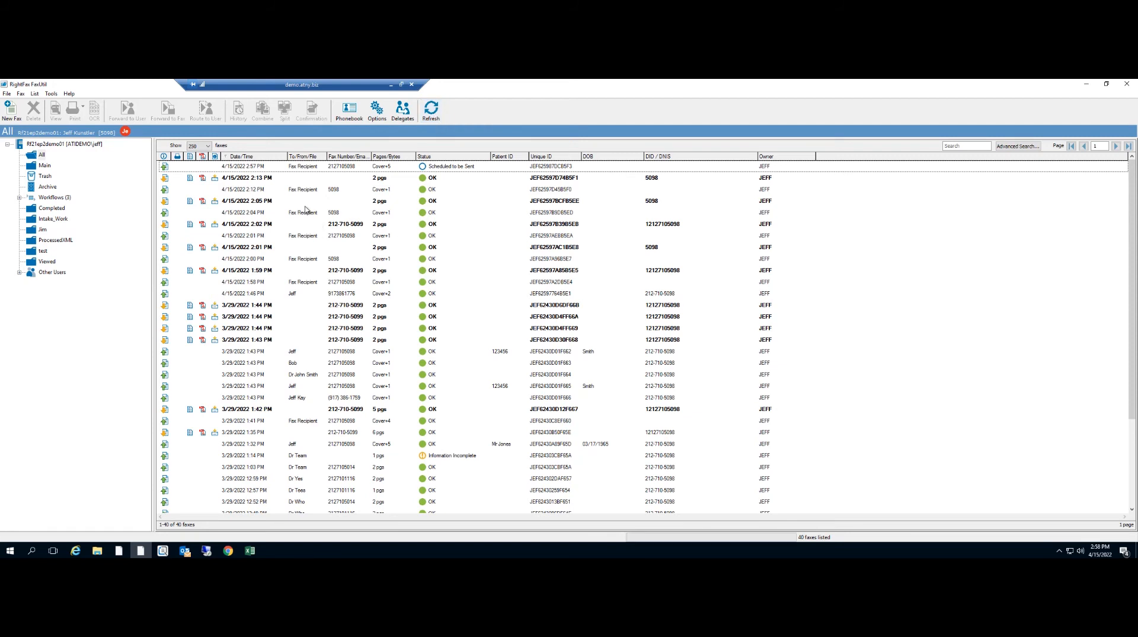
pyautogui.click(247, 165)
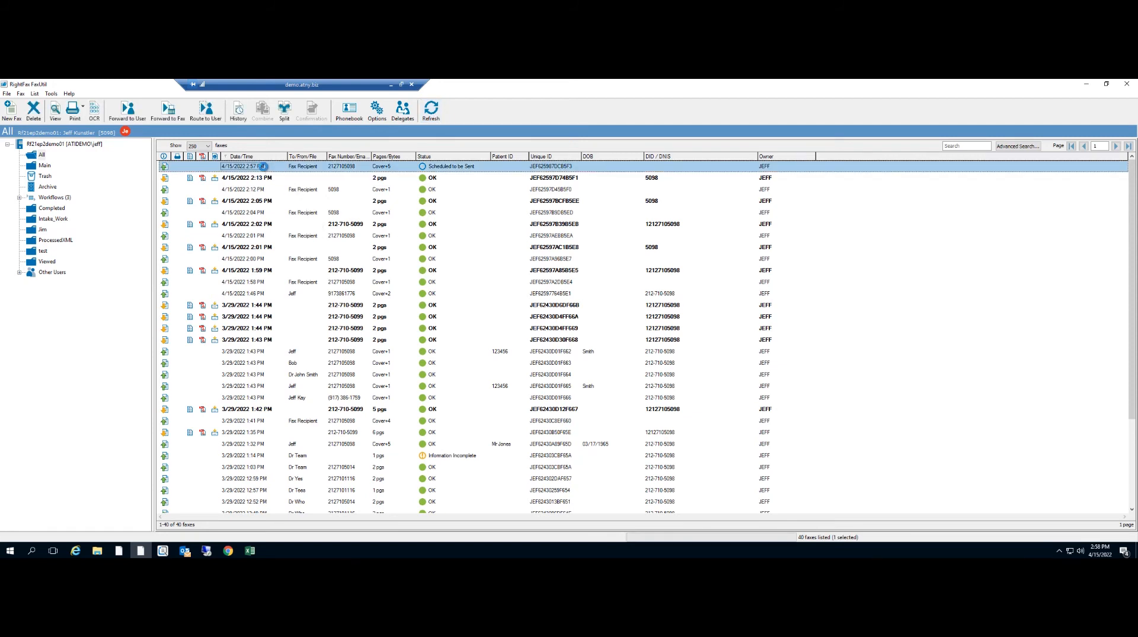
# - Open the fax in RightFax Viewer and page from cover sheet to page 3 of 5
pyautogui.doubleClick(243, 165)
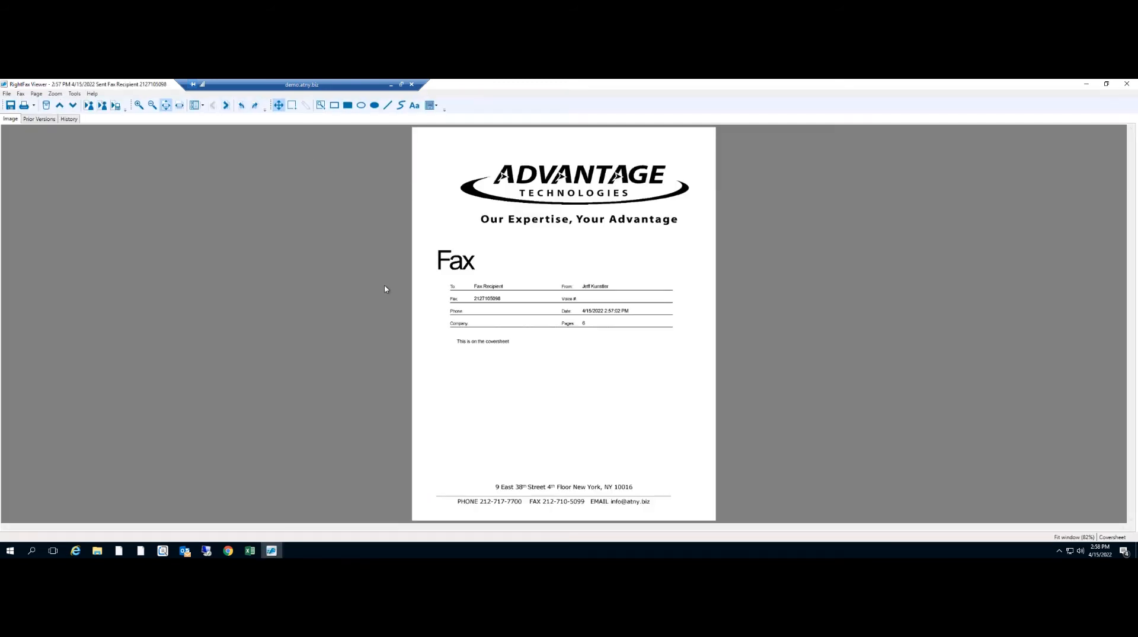
pyautogui.moveTo(534, 258)
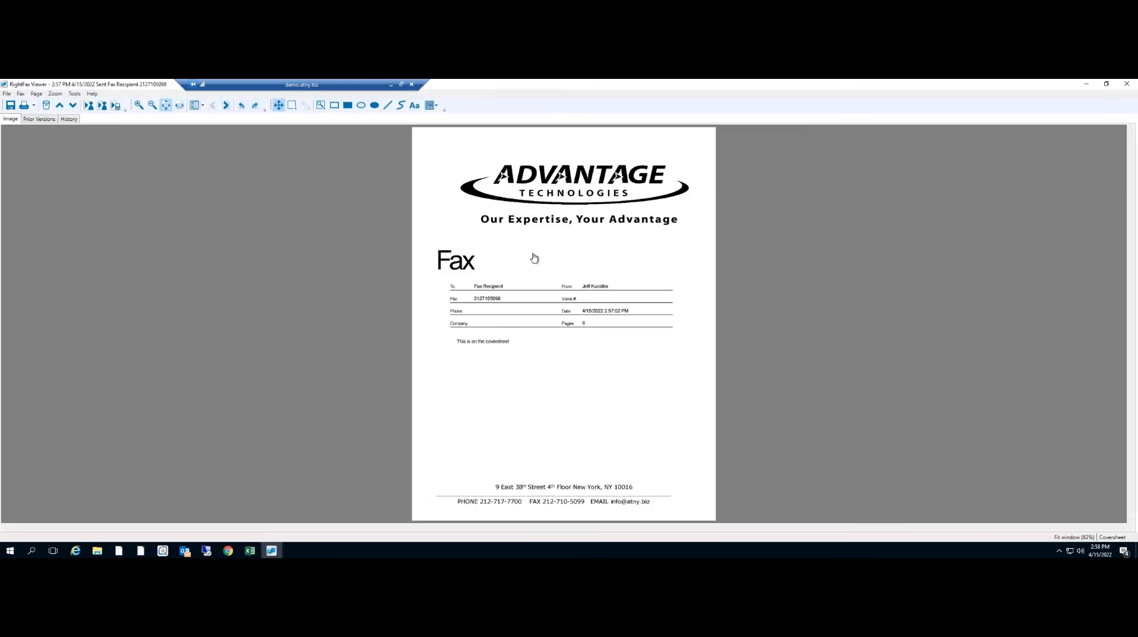
pyautogui.moveTo(514, 346)
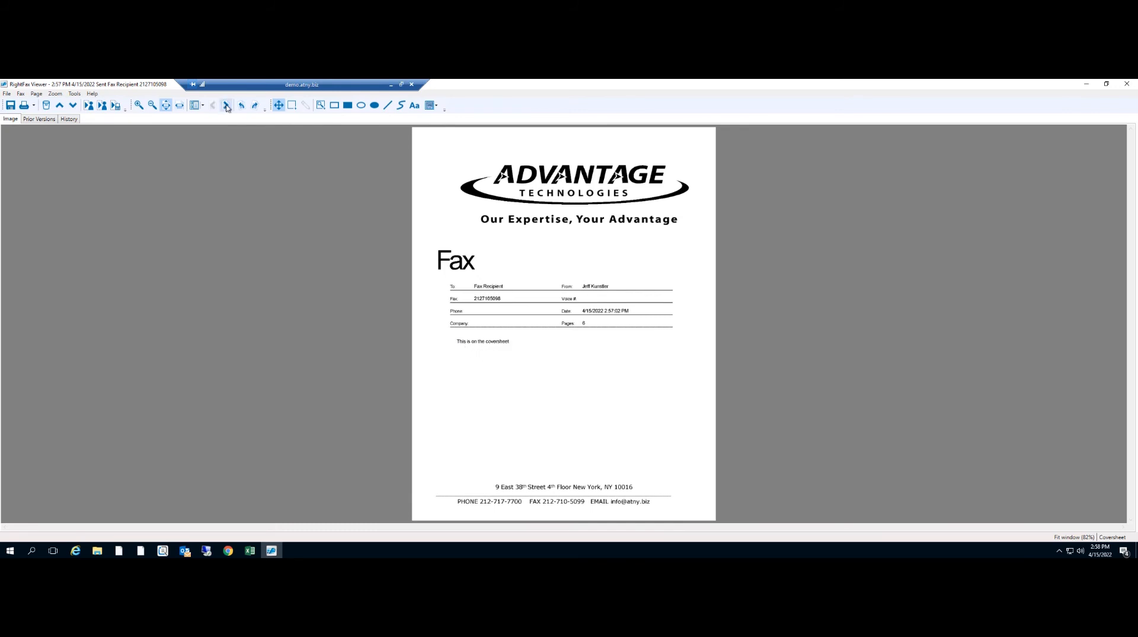
pyautogui.click(226, 106)
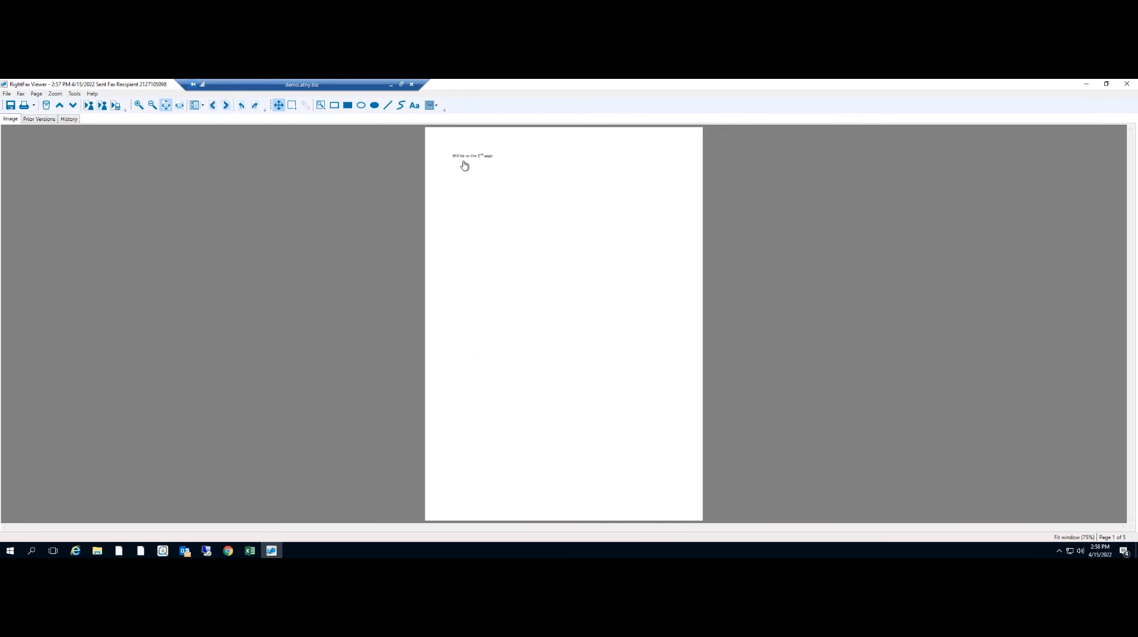
pyautogui.moveTo(291, 120)
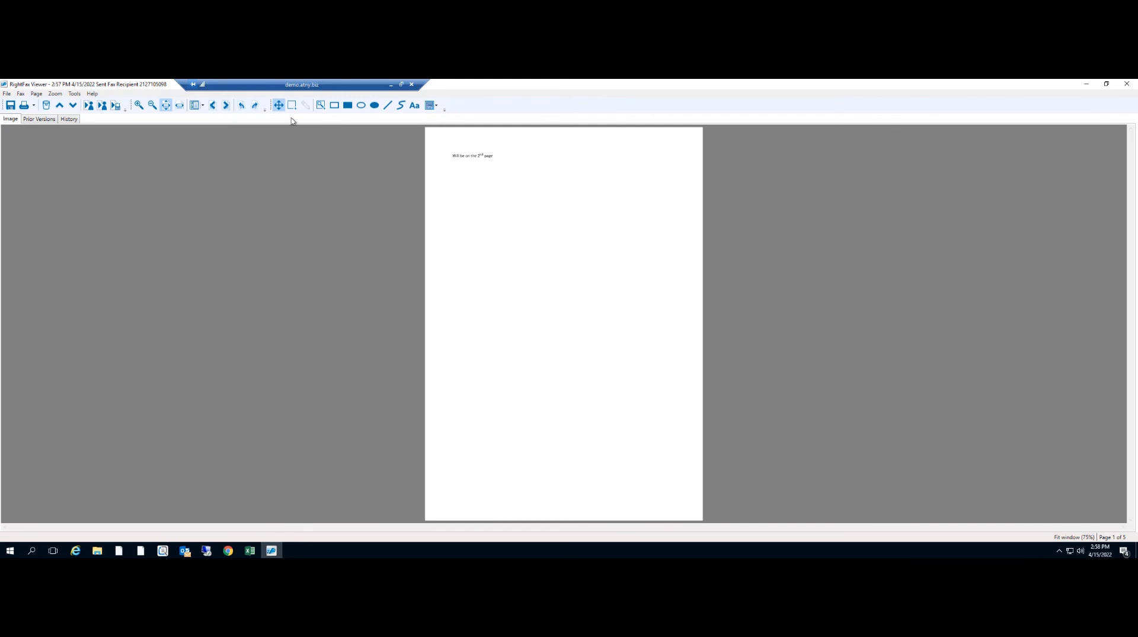
pyautogui.moveTo(226, 104)
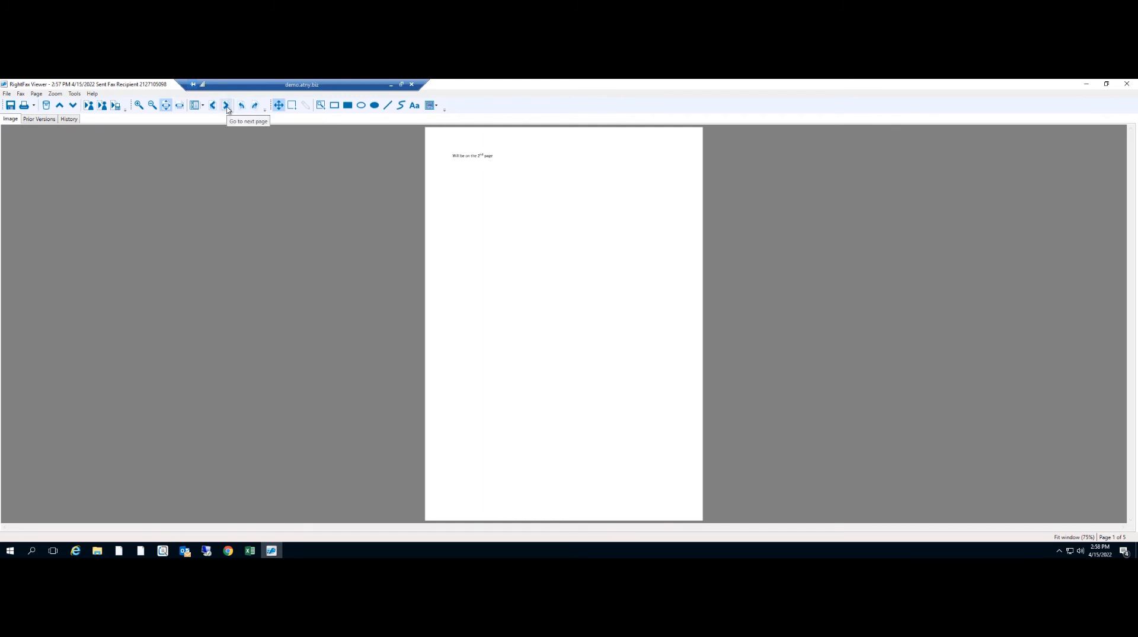
pyautogui.click(226, 106)
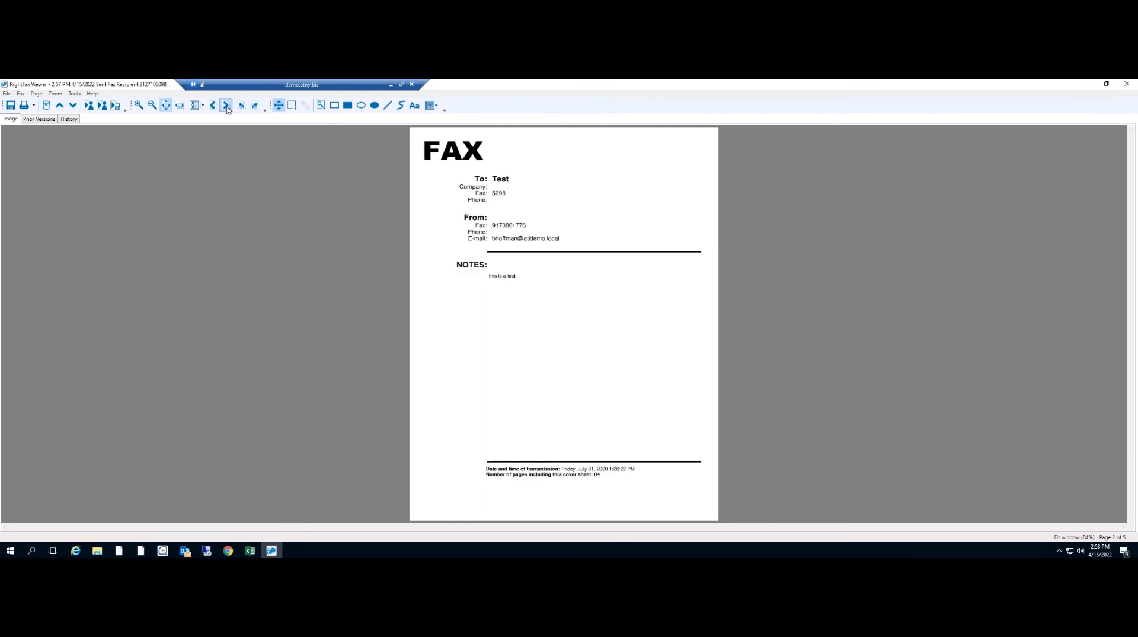
pyautogui.click(226, 106)
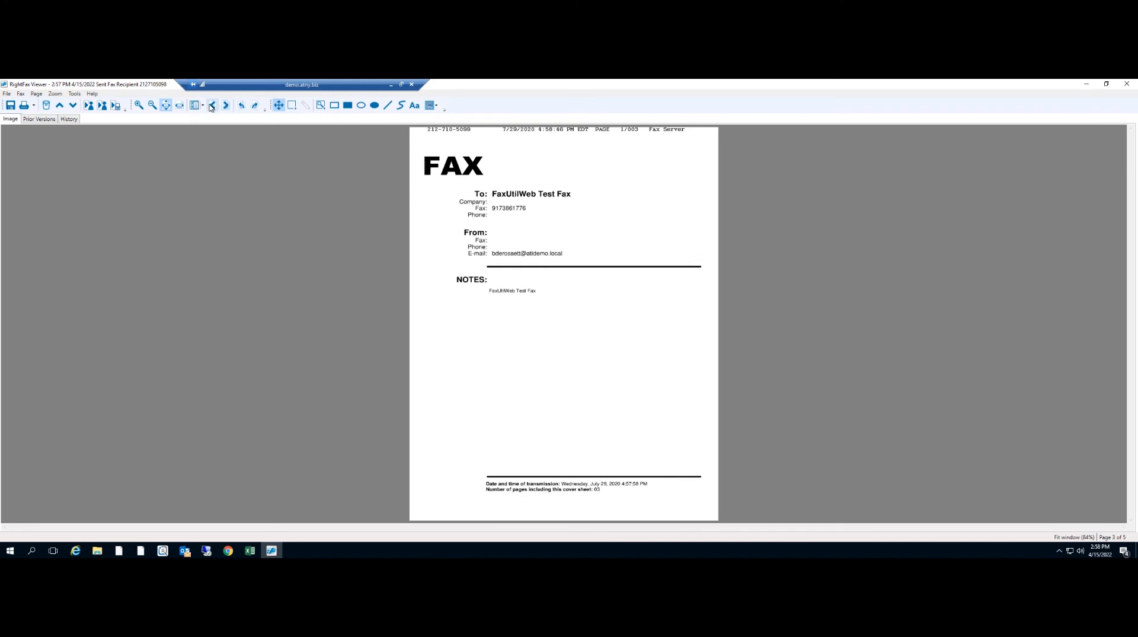